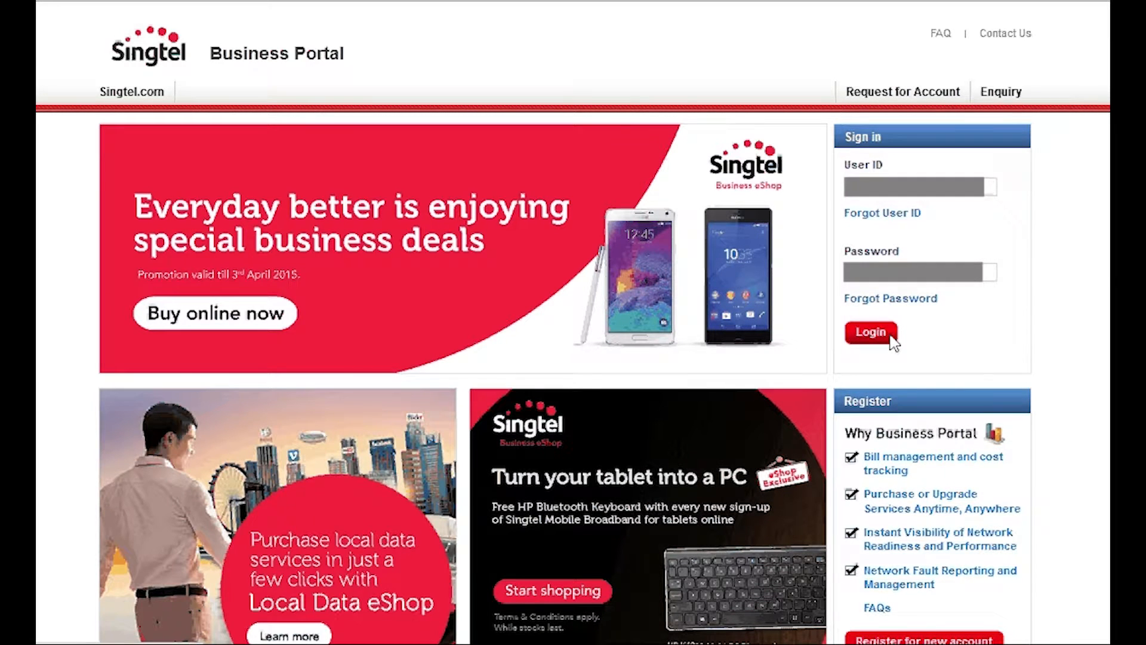
- Sign in and reach the Manage User list through the User Admin menu
click(871, 332)
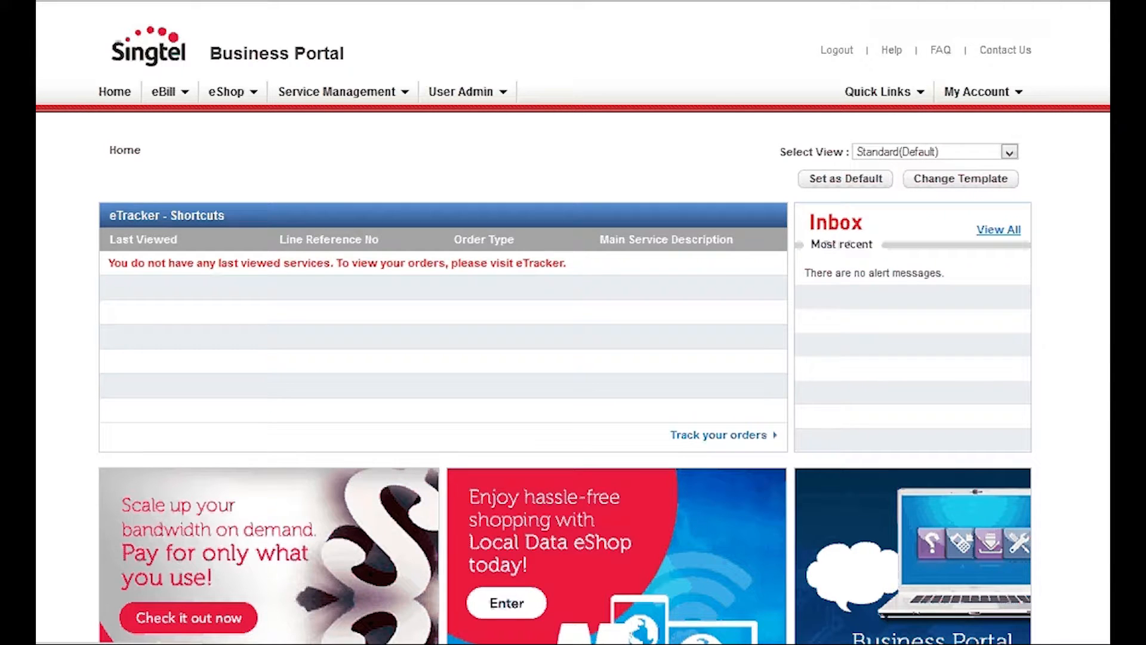
click(460, 91)
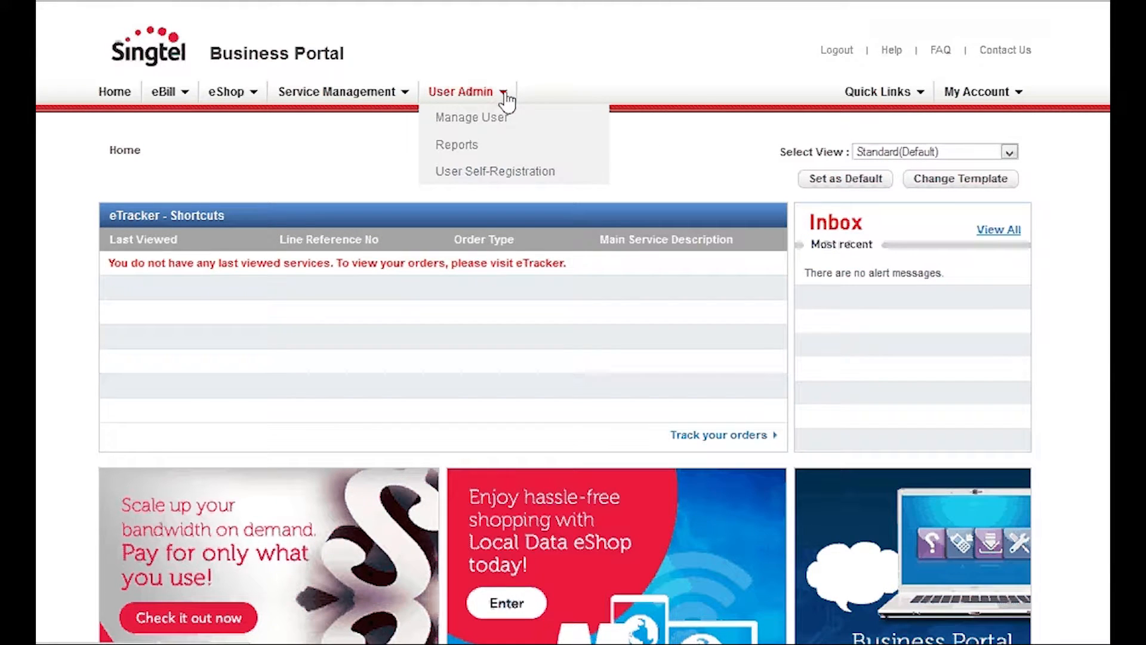
mouse_move(472, 117)
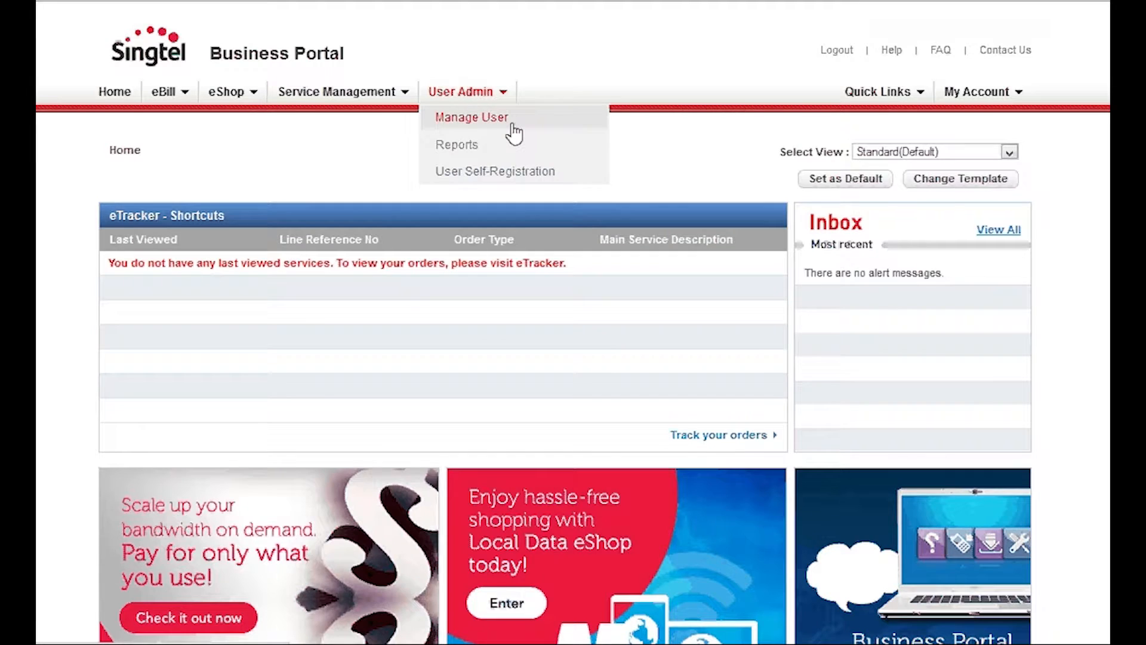
click(471, 117)
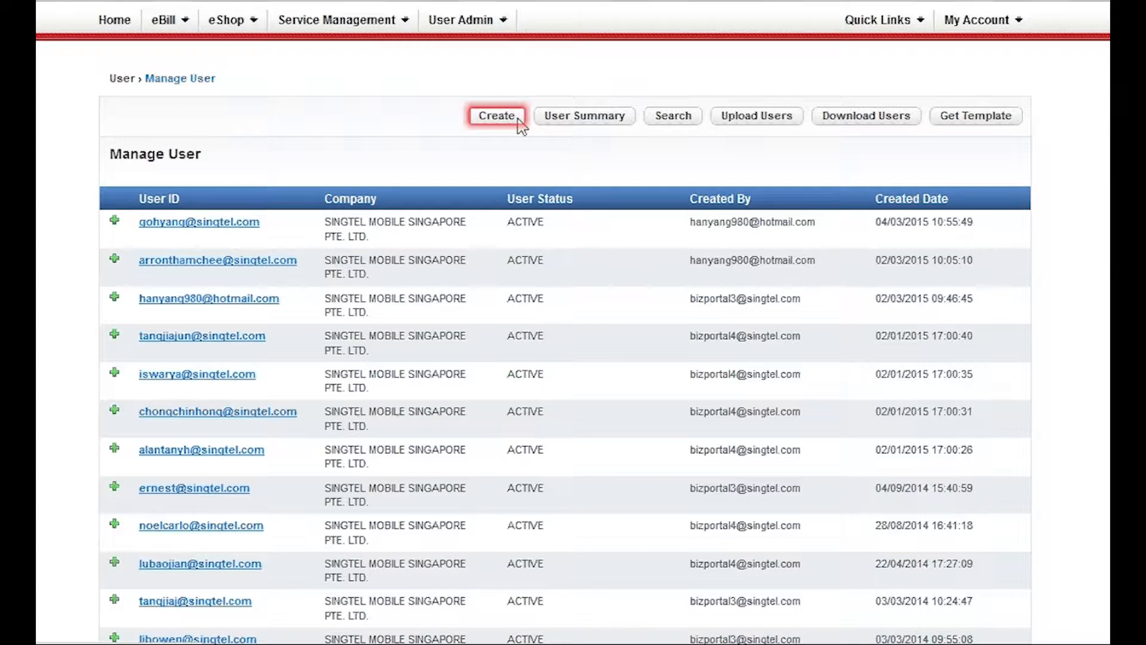
- Start a new user and enter 'Yan' in the Create User form with the Staff role
click(496, 115)
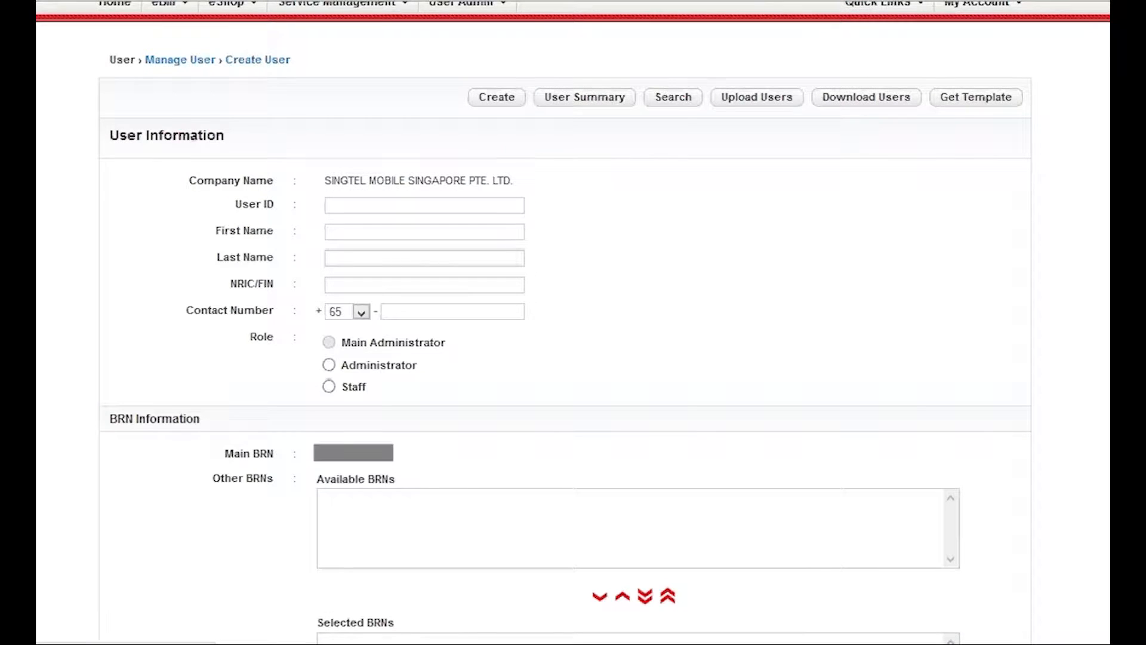
mouse_move(846, 230)
text(han)
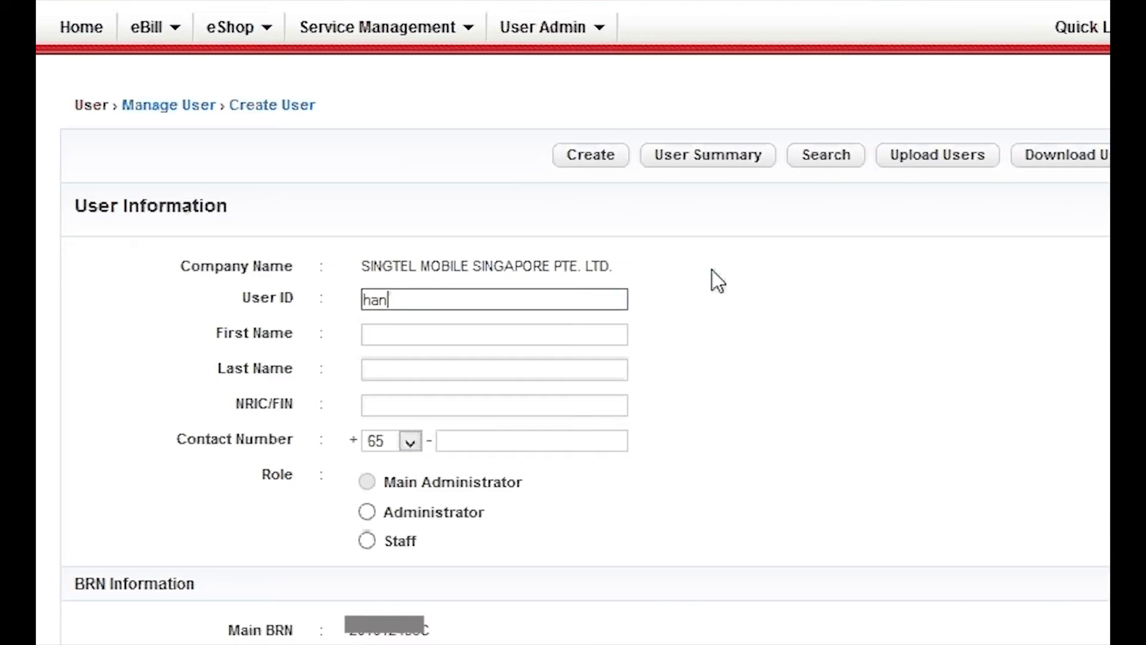
text(Yan)
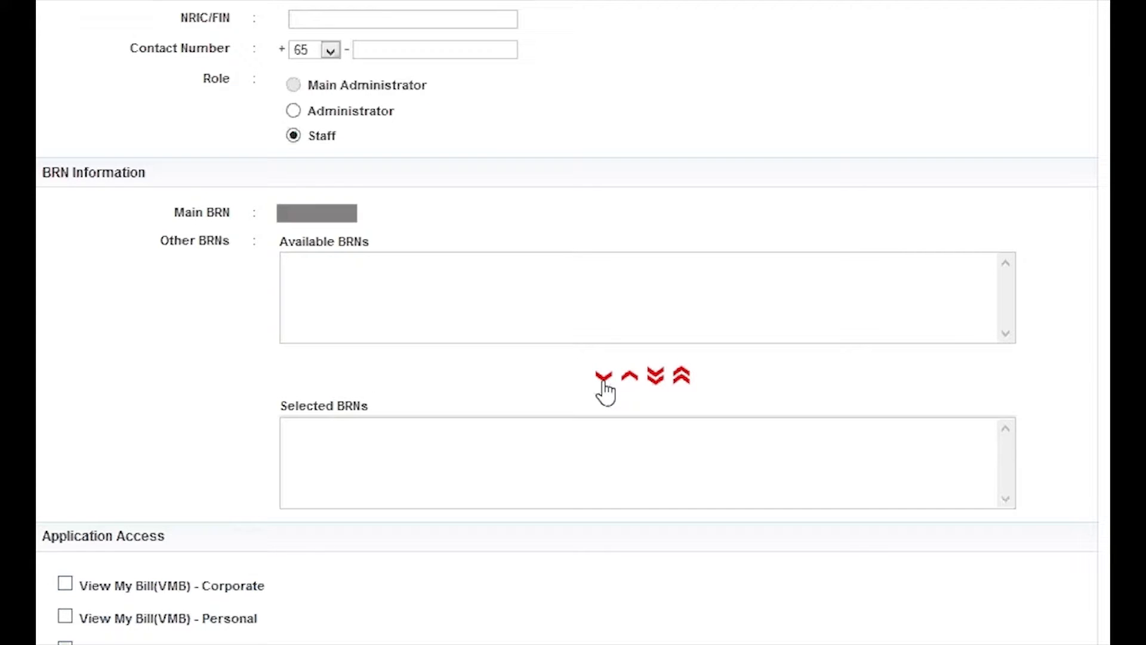
- Grant View My Bill Corporate and Personal access with the Pack 6 - Excel / 1 & 6 Files package and save
scroll(down, 3)
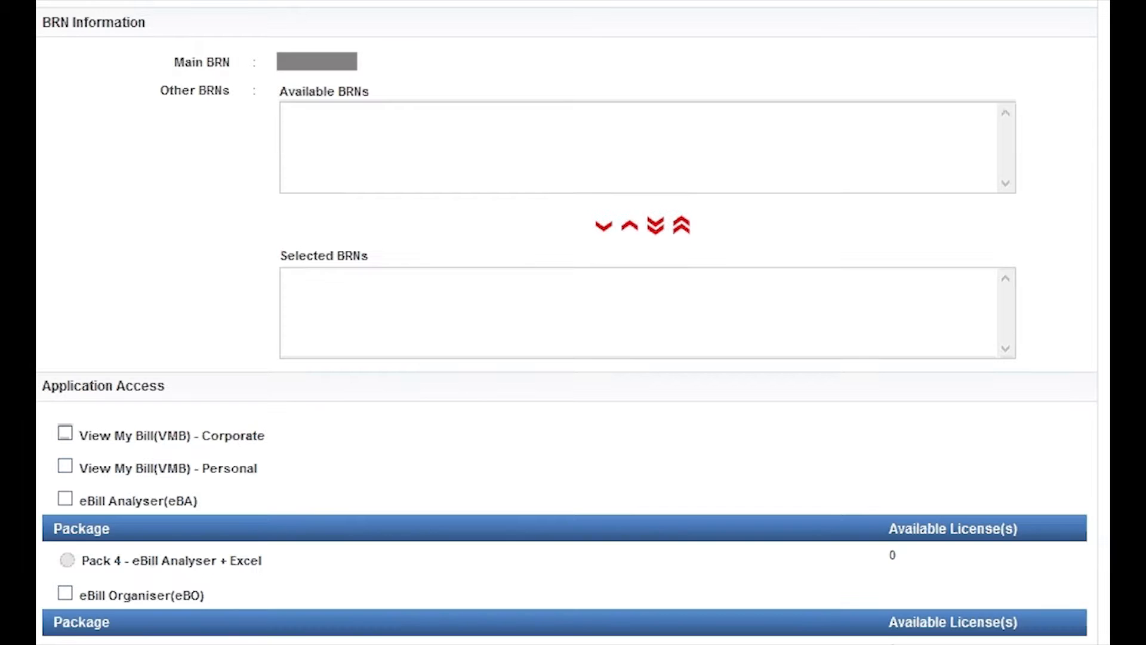
scroll(down, 3)
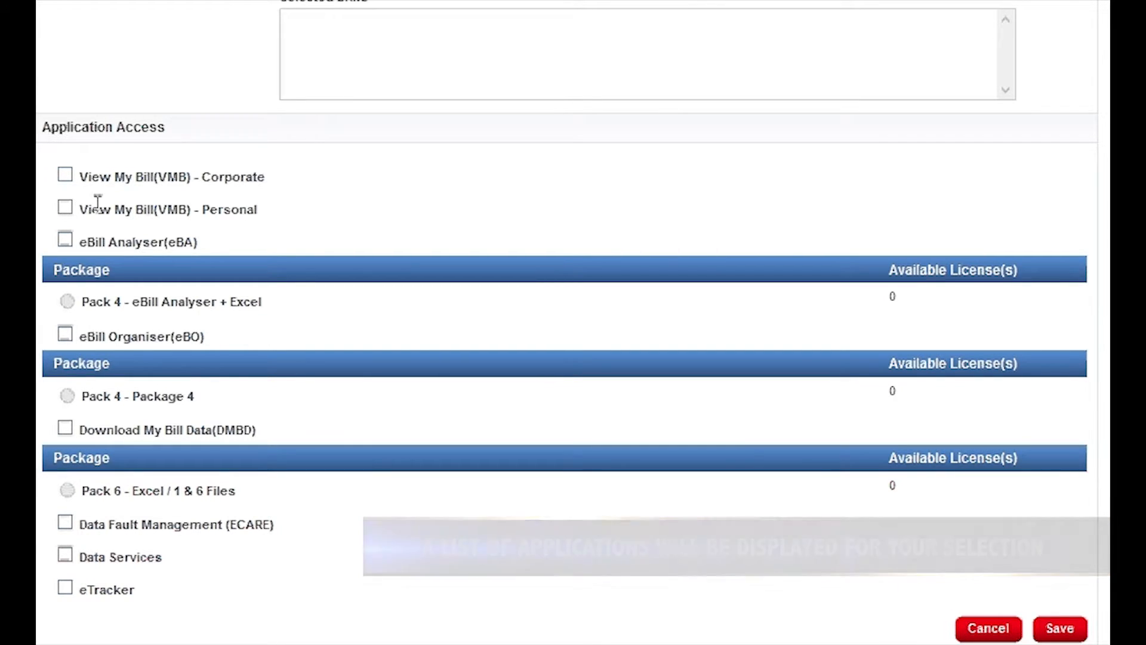
click(64, 176)
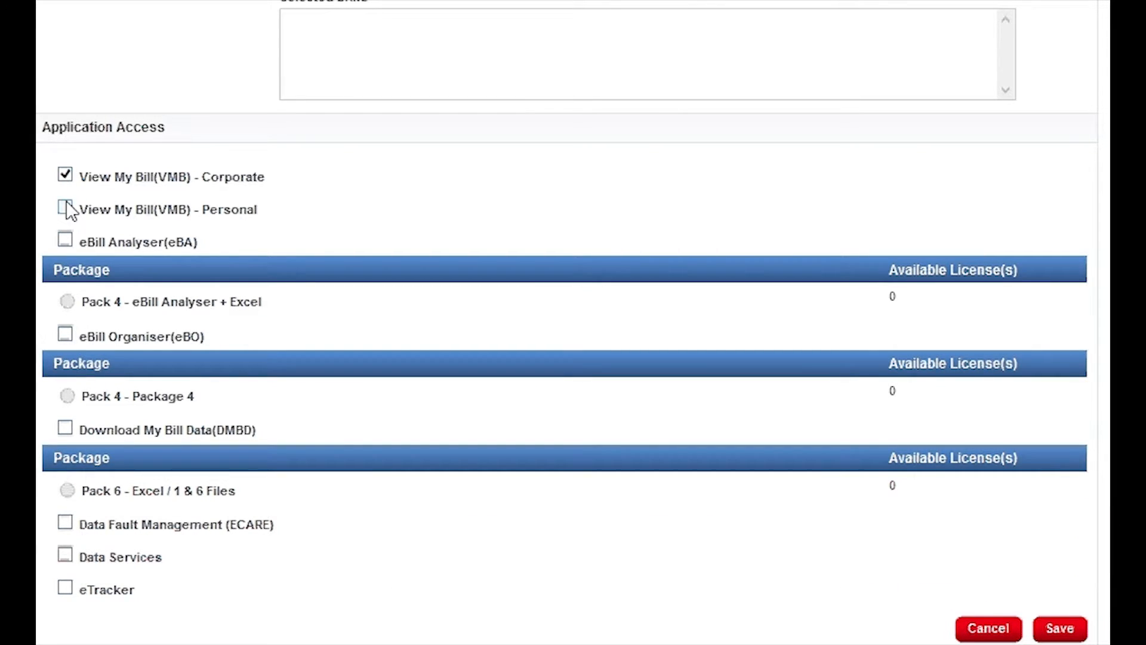
click(65, 209)
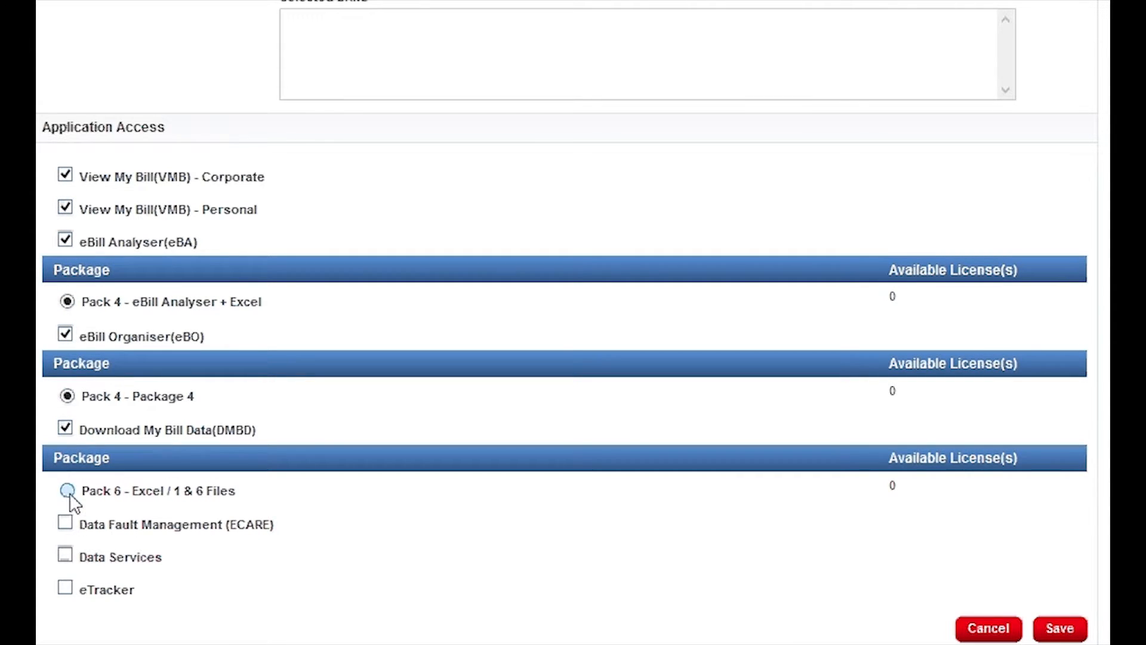
click(65, 490)
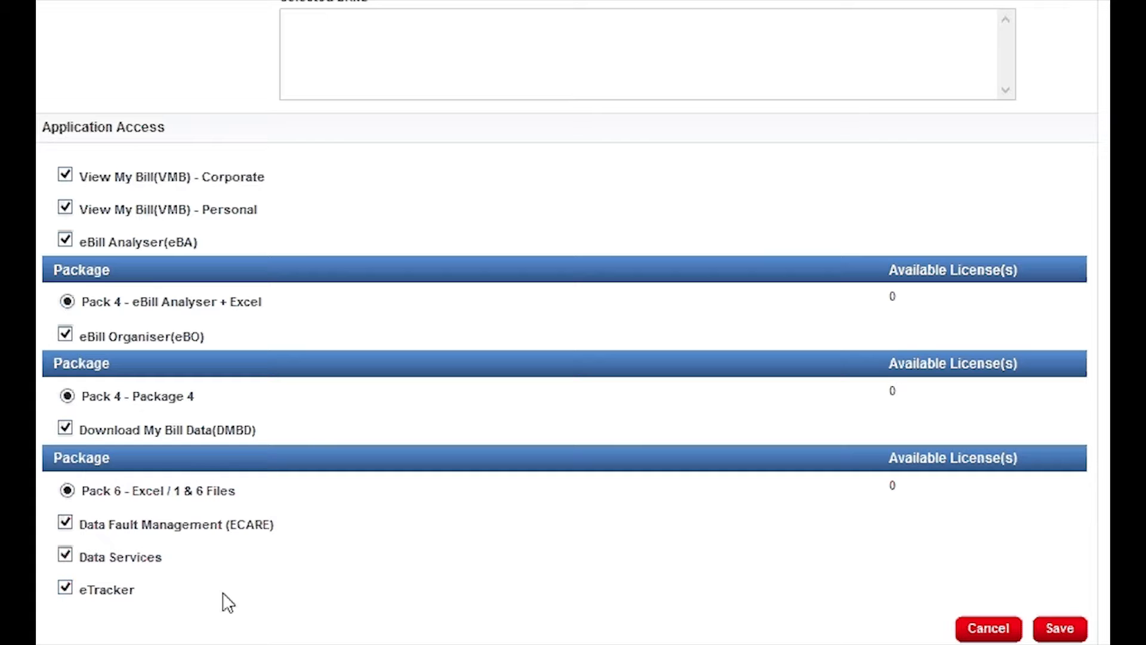
click(1059, 629)
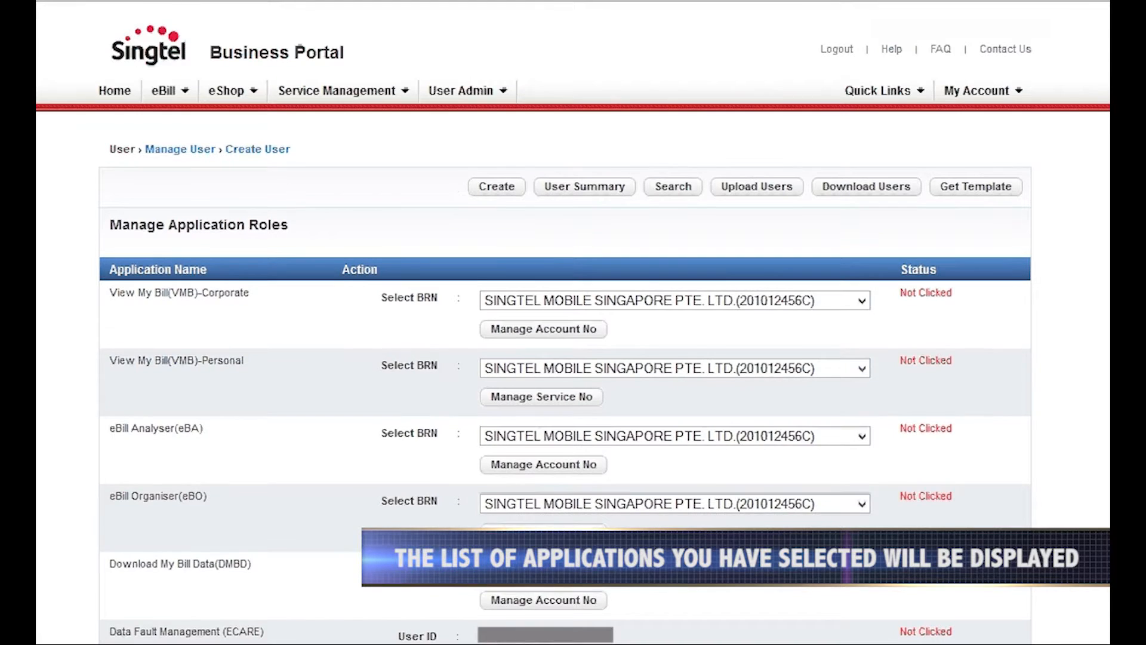
scroll(down, 3)
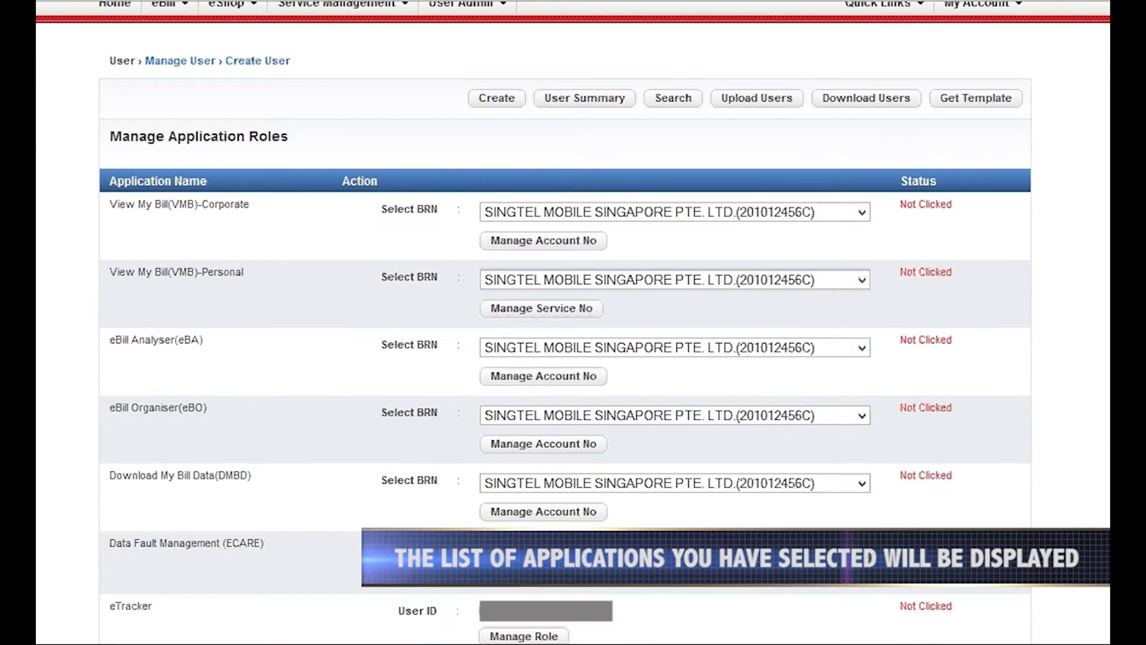
scroll(down, 3)
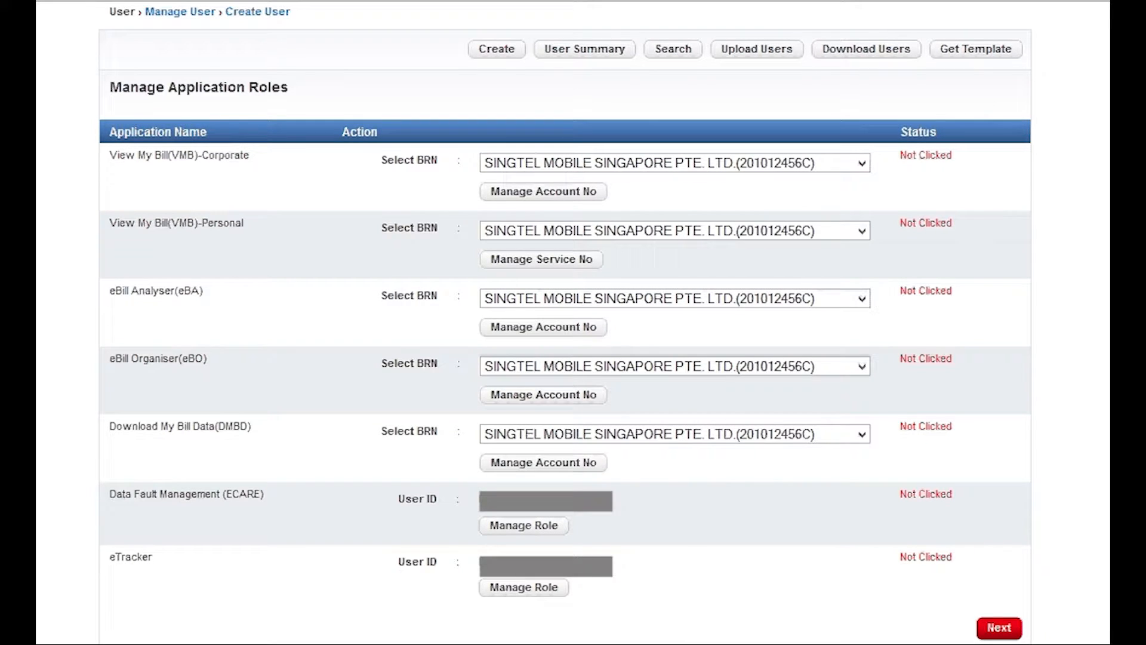
mouse_move(944, 345)
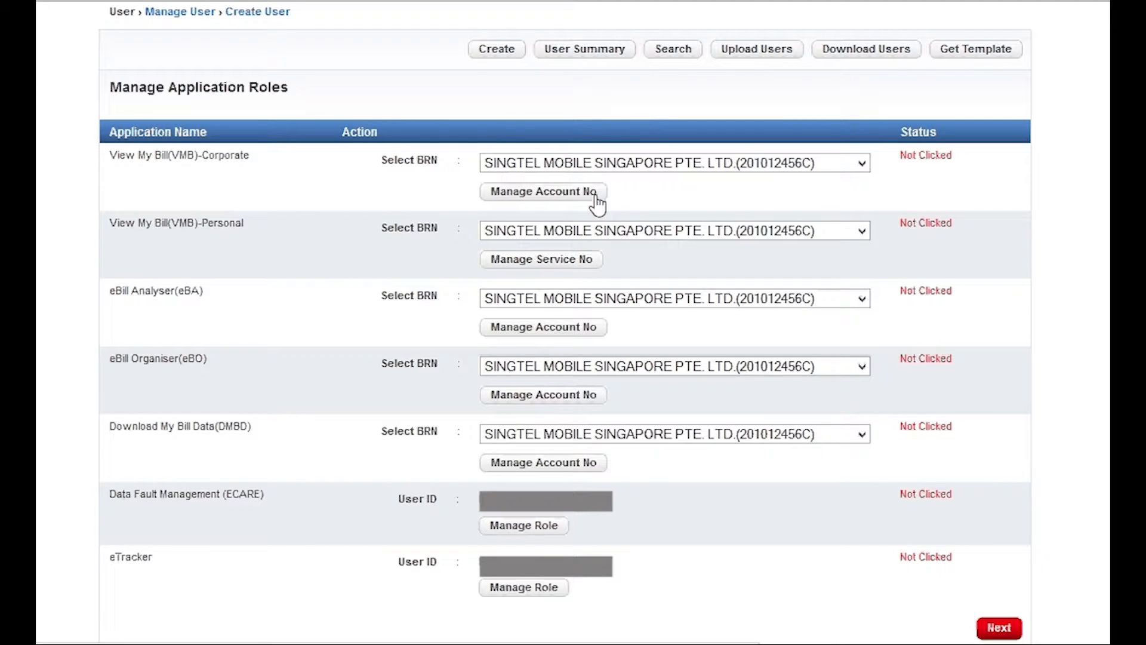
- Assign account 13163058 to VMB-Corporate and save the settings
click(543, 192)
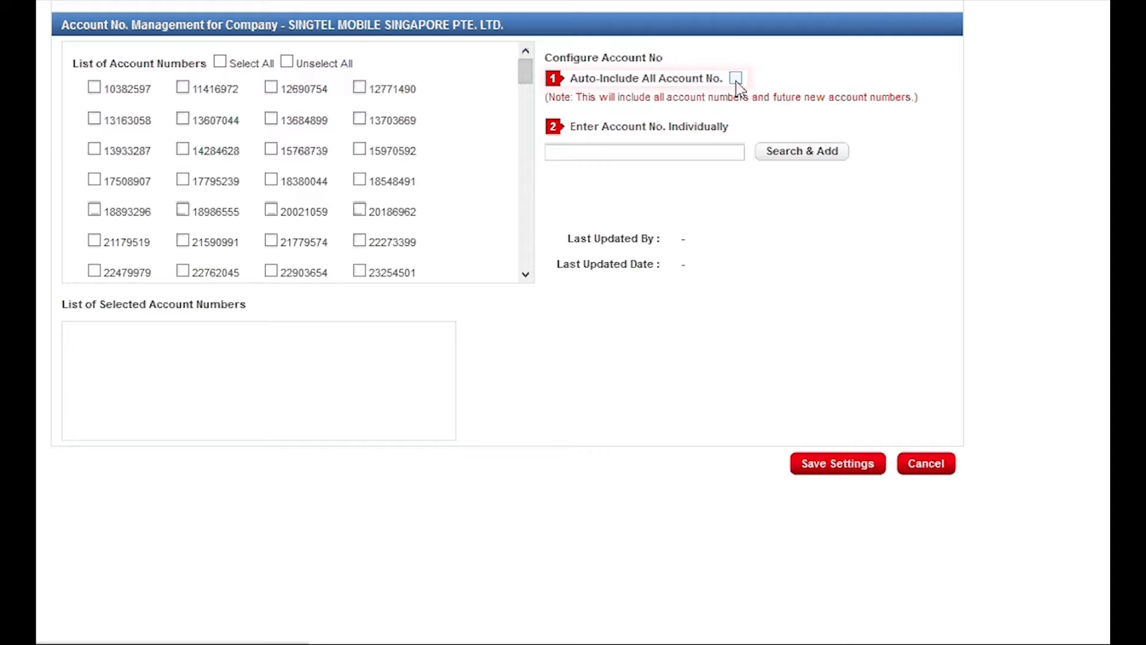
click(736, 78)
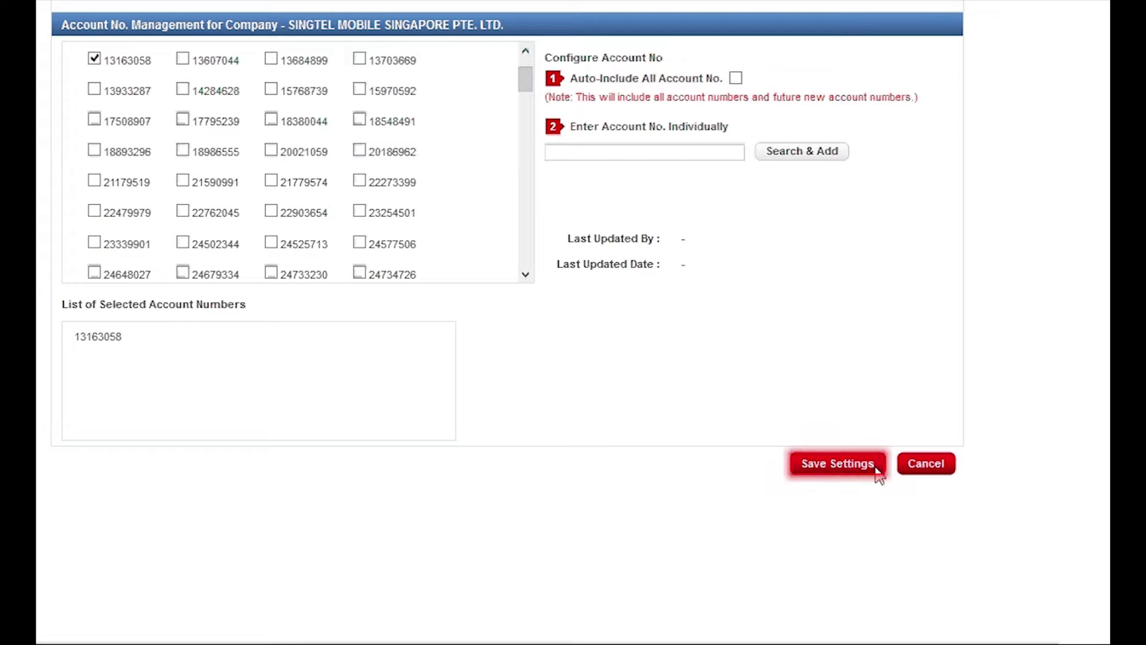
mouse_move(869, 475)
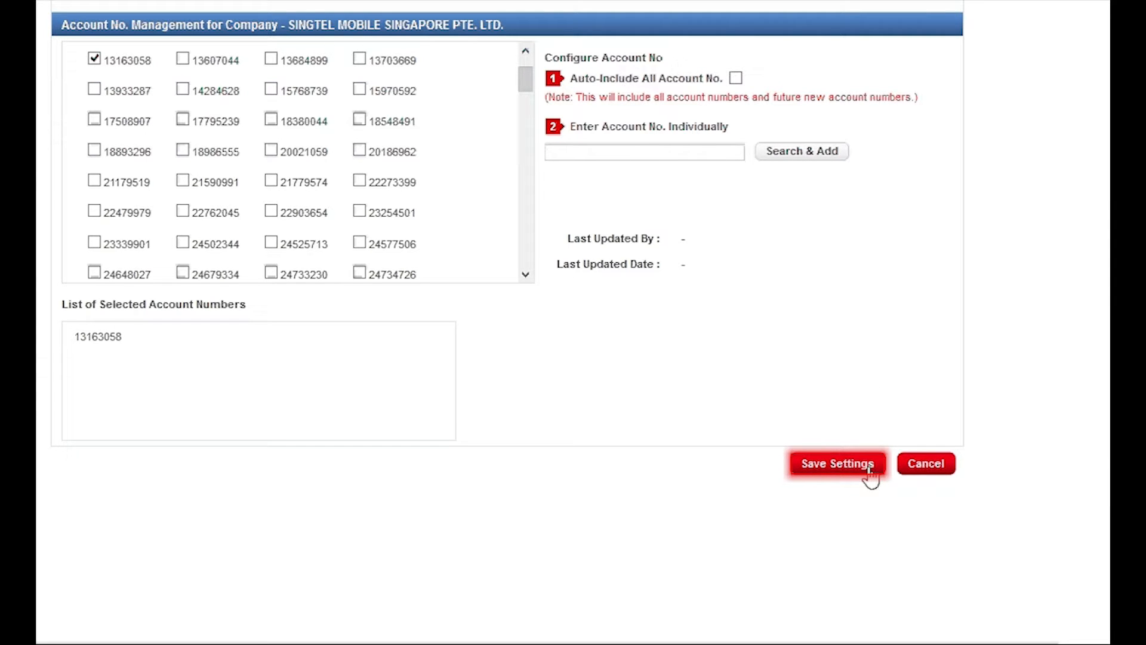
click(837, 464)
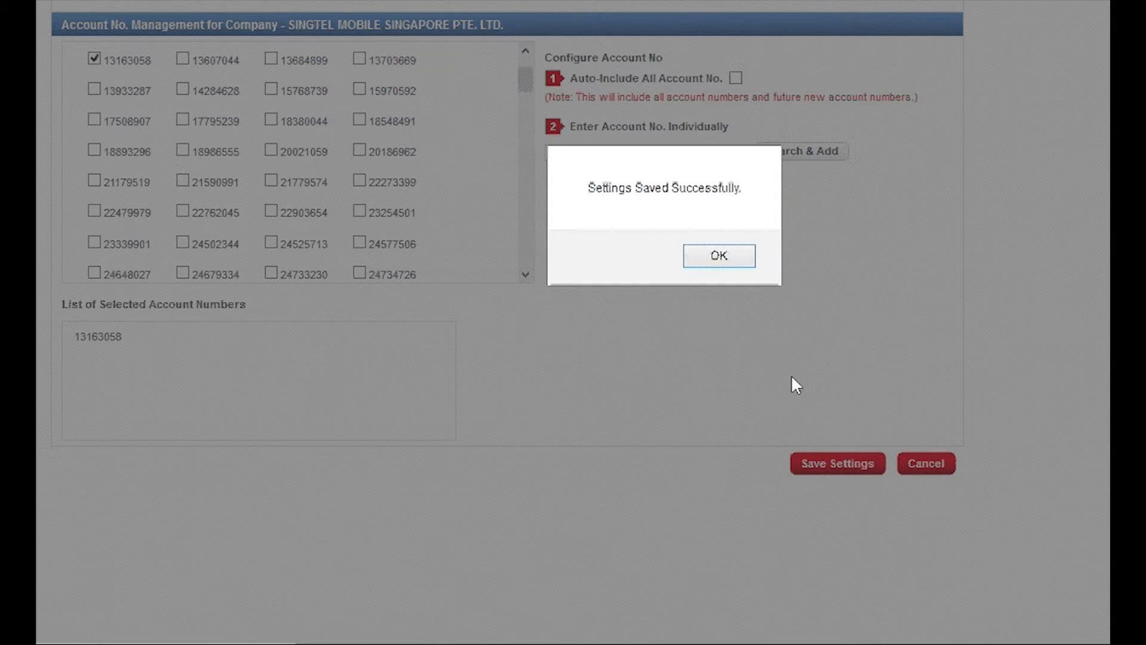
- Dismiss the success confirmation and review the roles page showing VMB-Corporate as Clicked
click(719, 256)
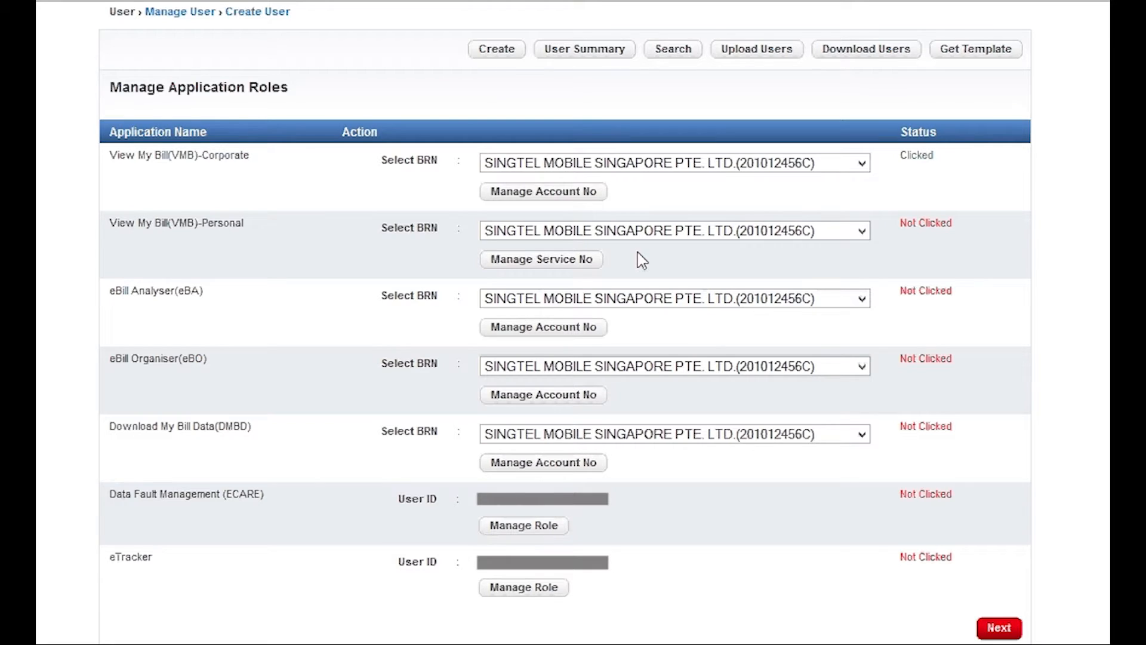
mouse_move(1039, 372)
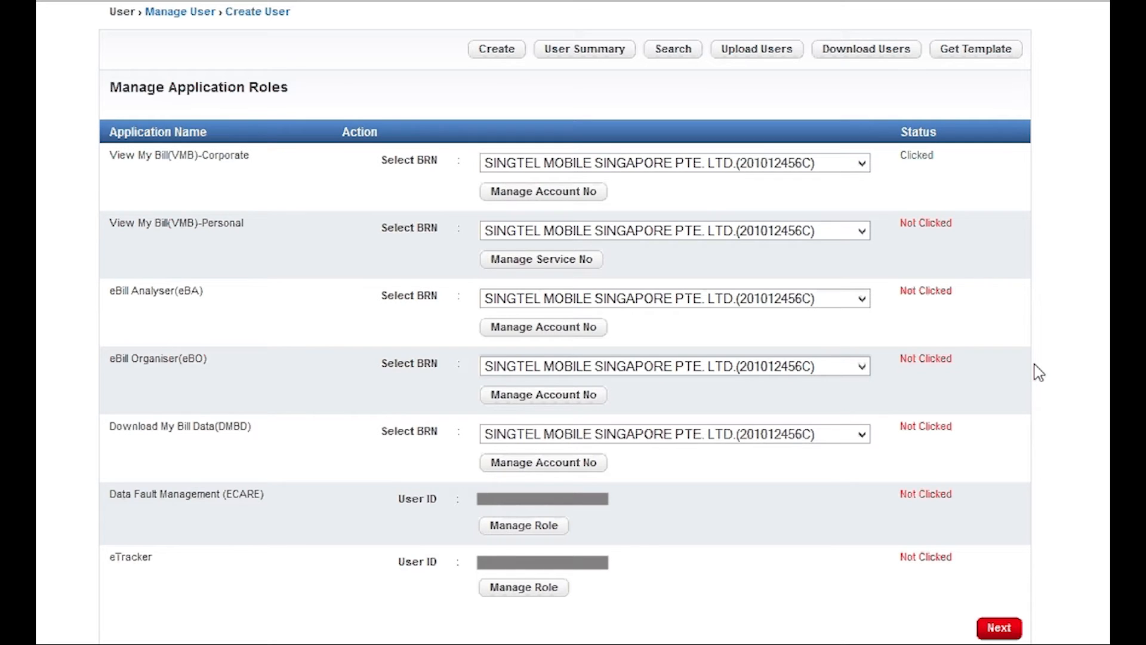
scroll(down, 3)
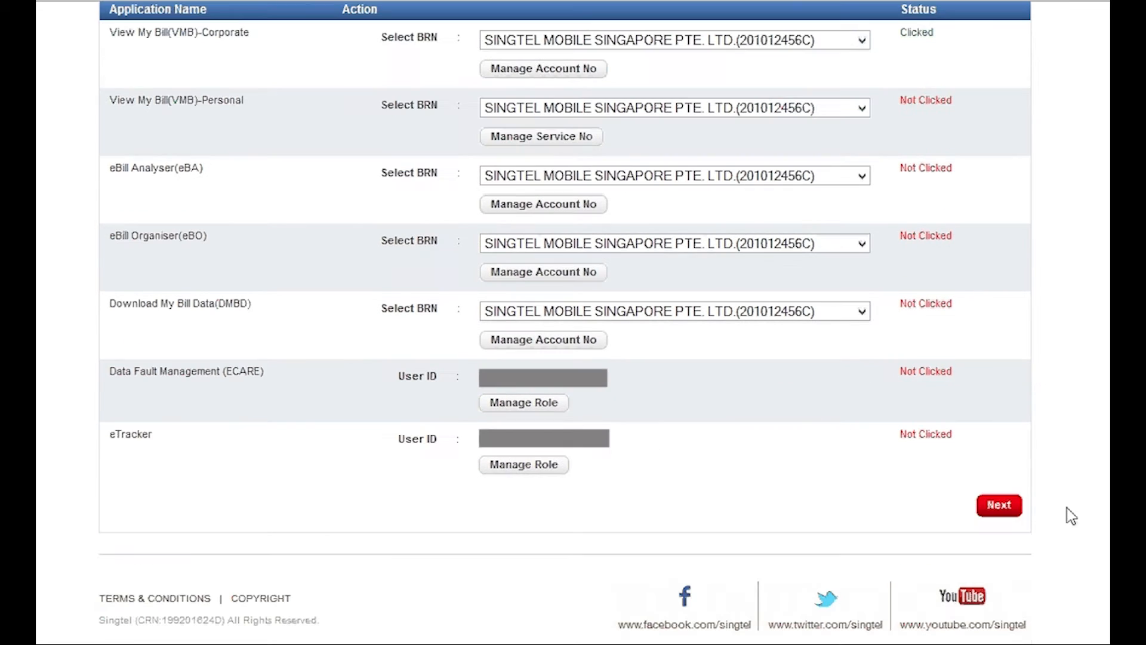
- Proceed to the summary, review it and confirm creation of the new staff user
click(998, 505)
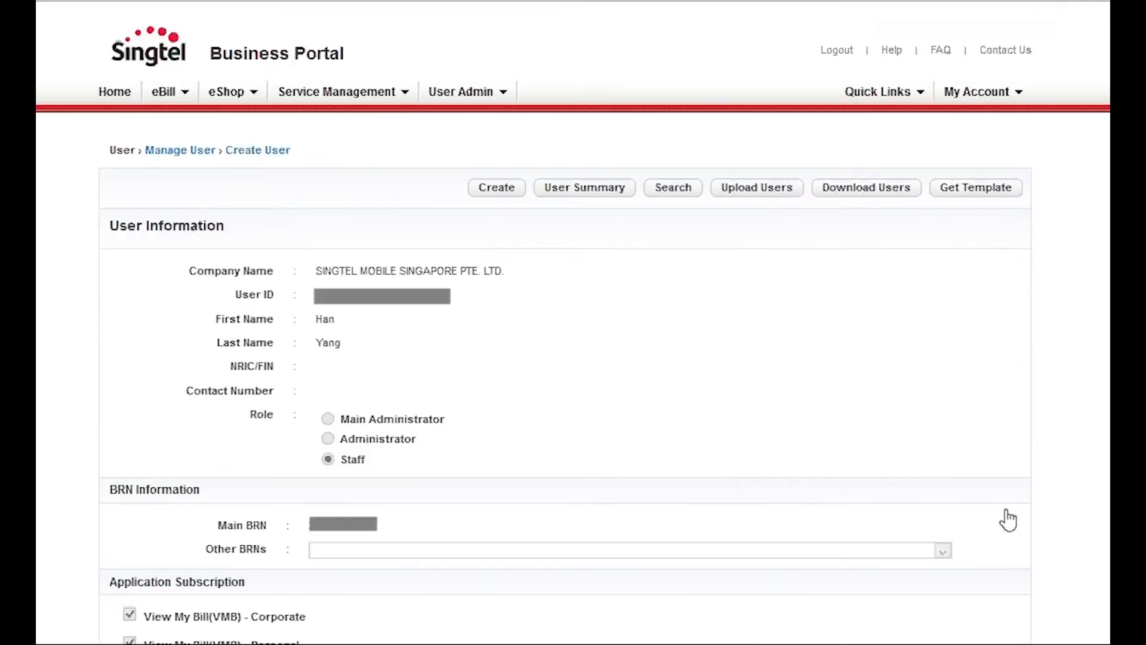
scroll(down, 3)
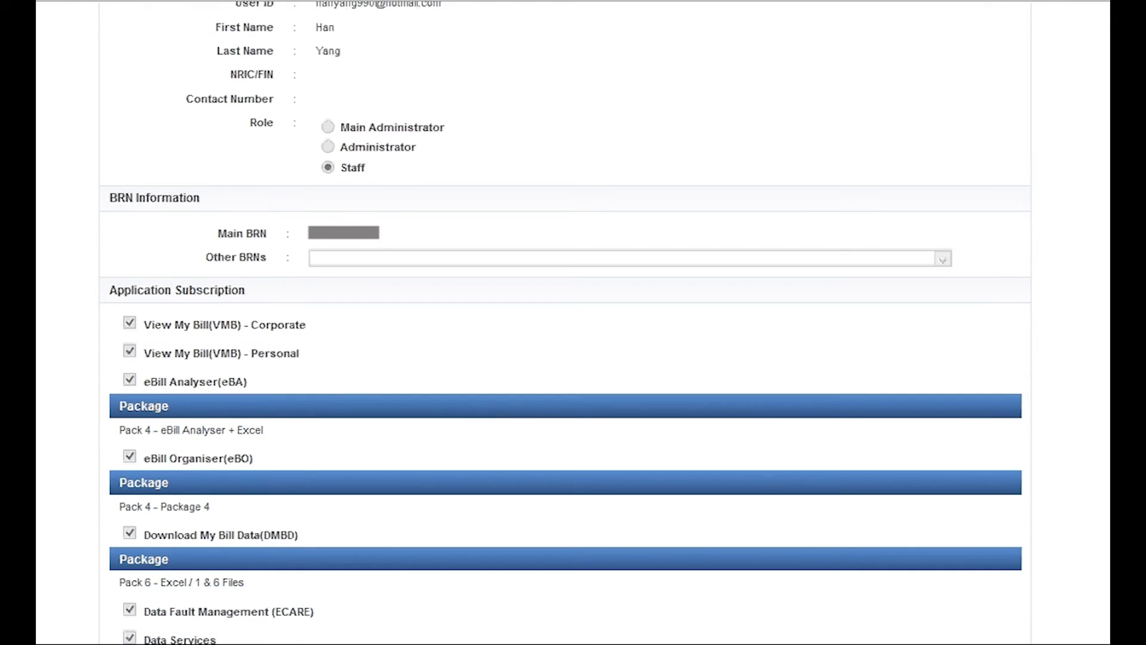
scroll(down, 3)
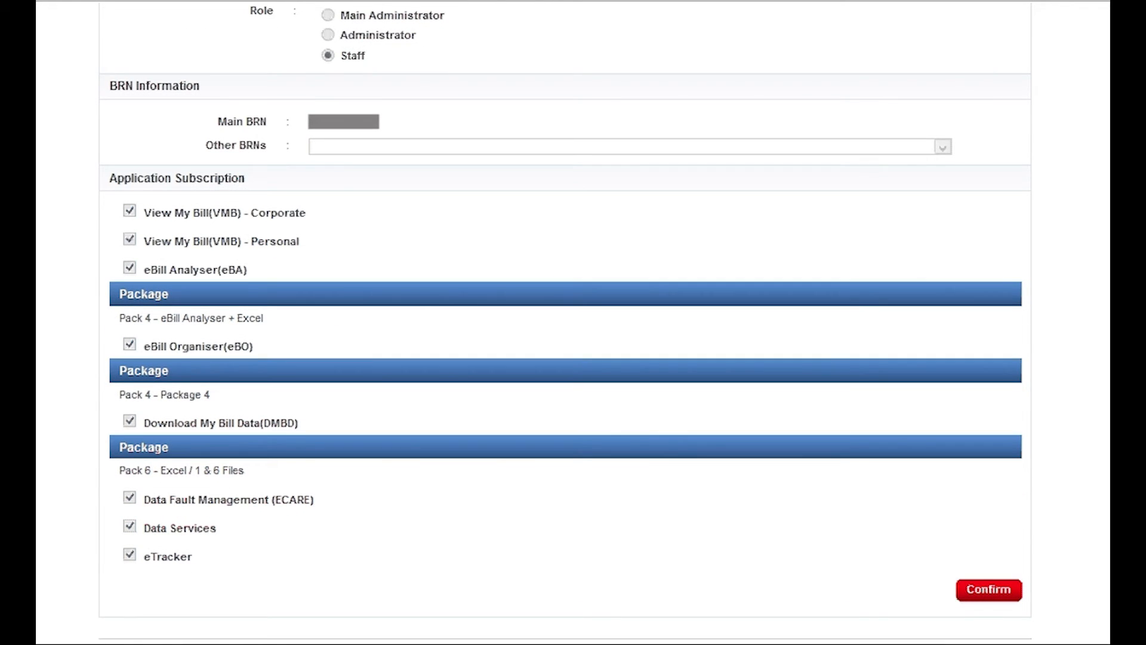
scroll(down, 3)
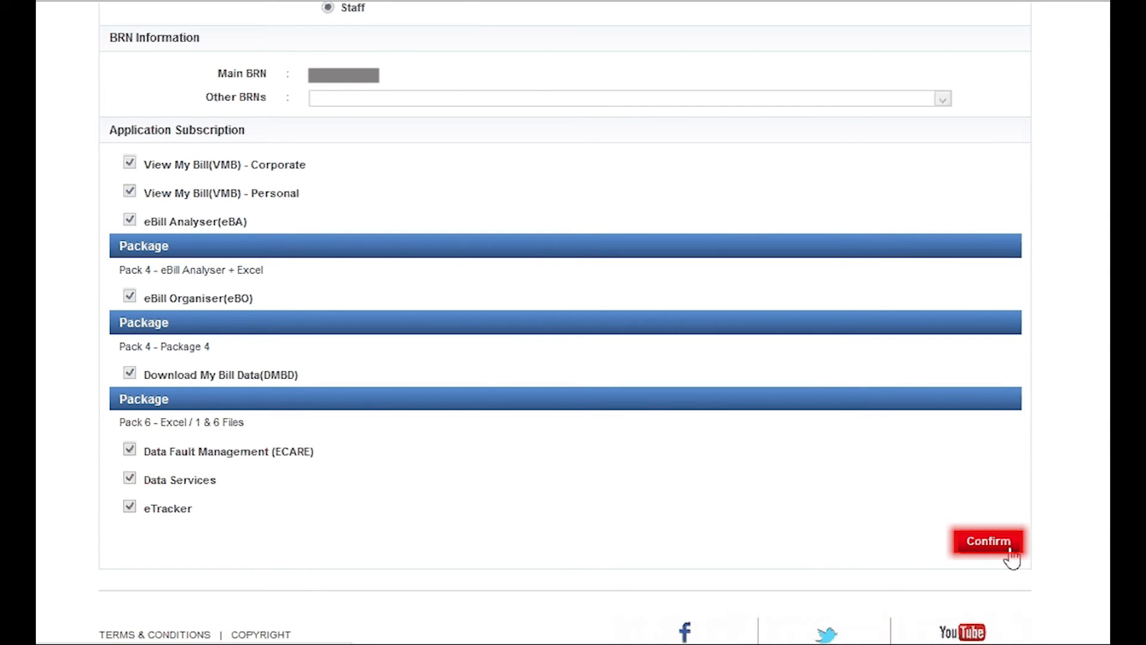
click(987, 541)
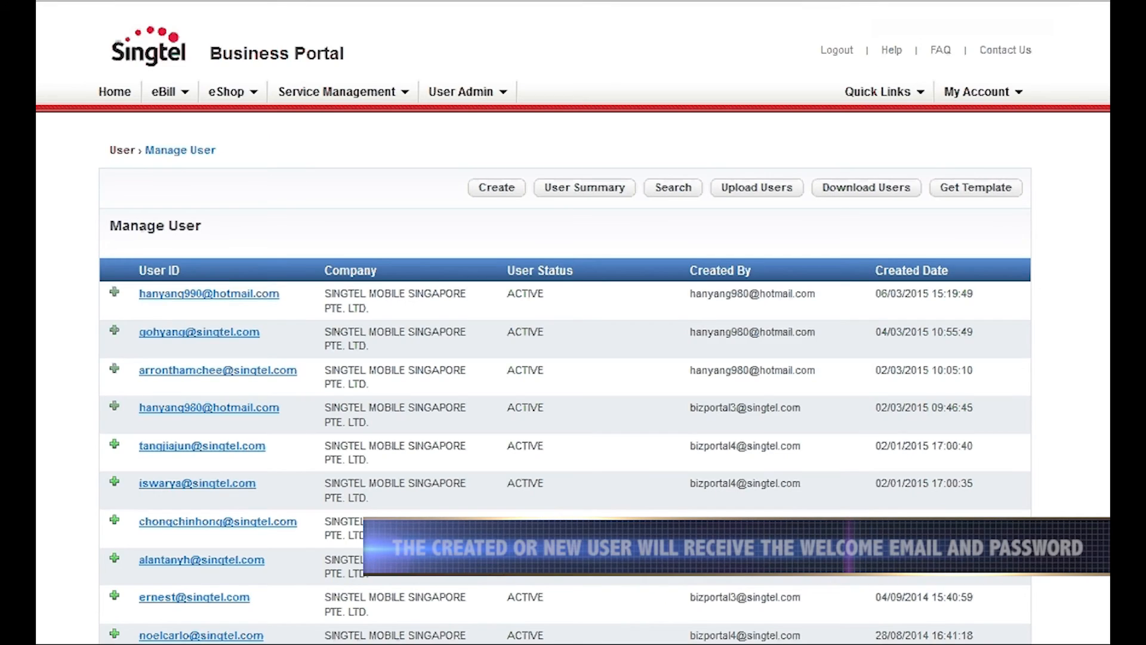